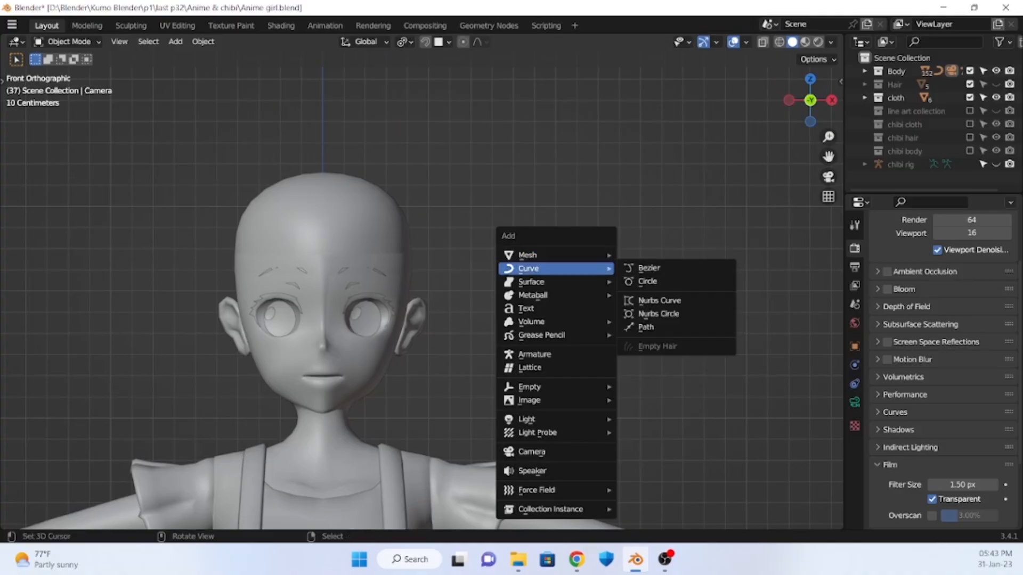
# Select the head mesh and adjust its front forehead vertices in Edit Mode
pyautogui.click(646, 327)
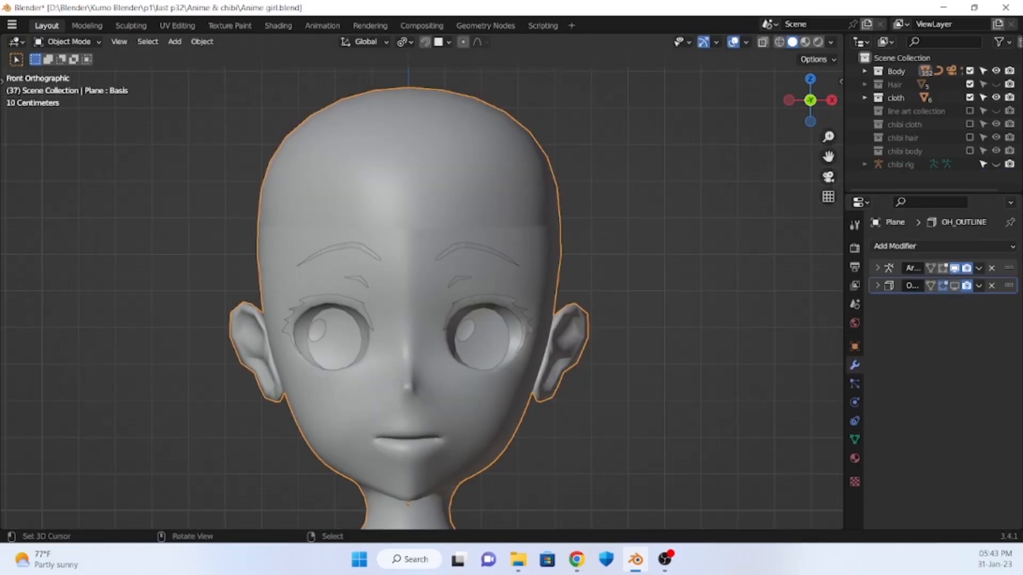
pyautogui.press('Tab')
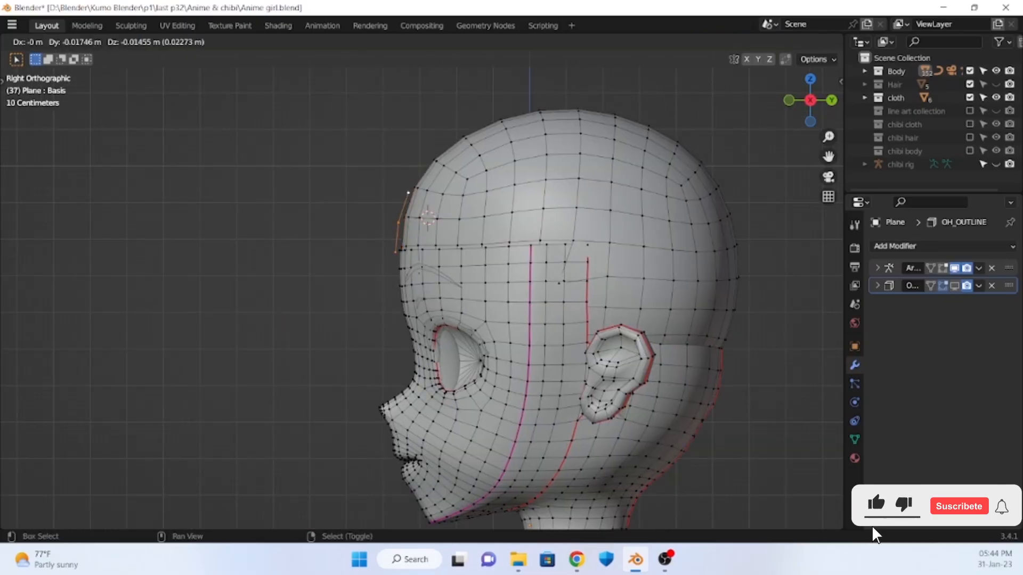
pyautogui.press('Tab')
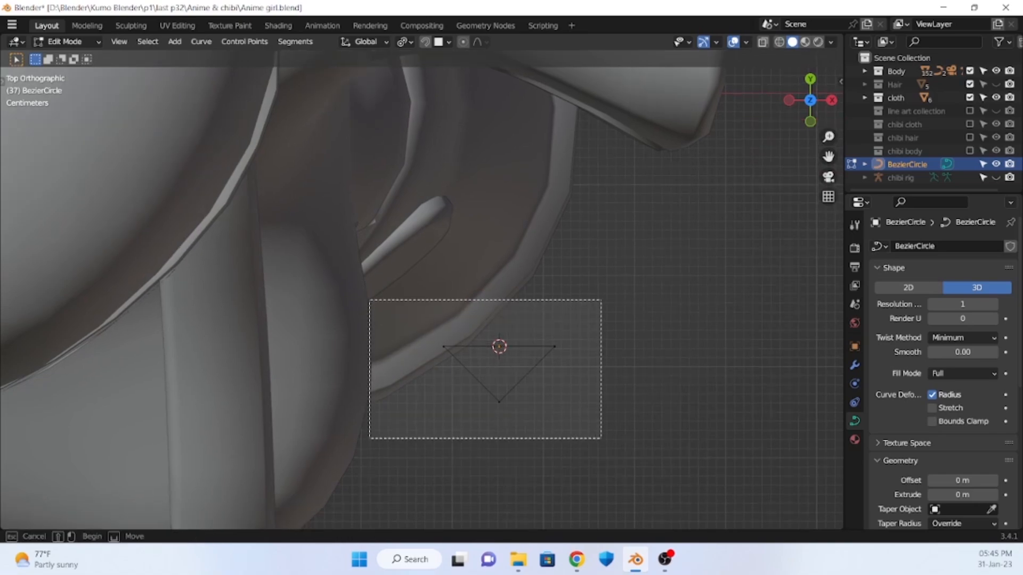
# Start moving the Bezier circle's control points with G, then cancel the move
pyautogui.press('g')
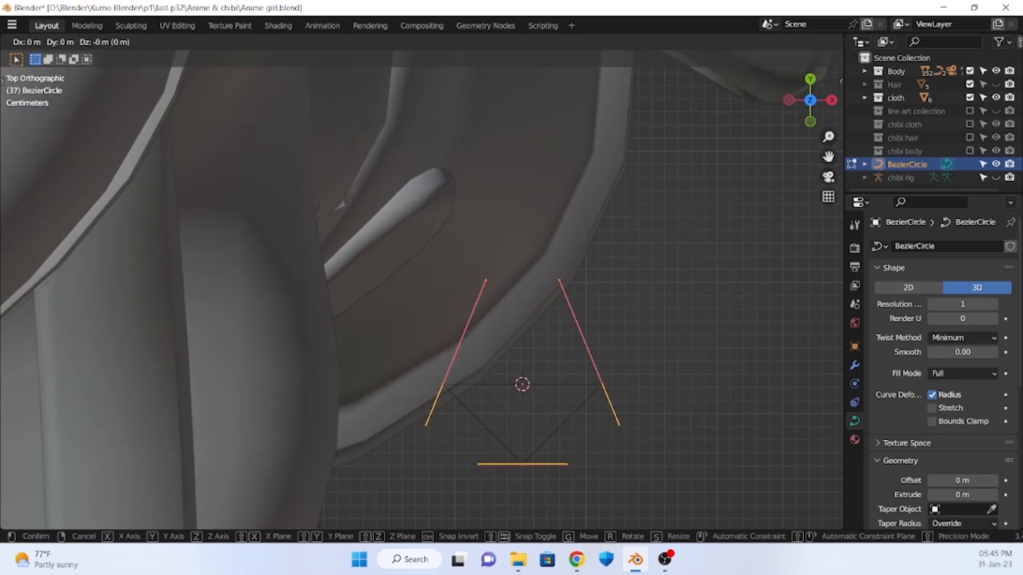
pyautogui.rightClick(522, 384)
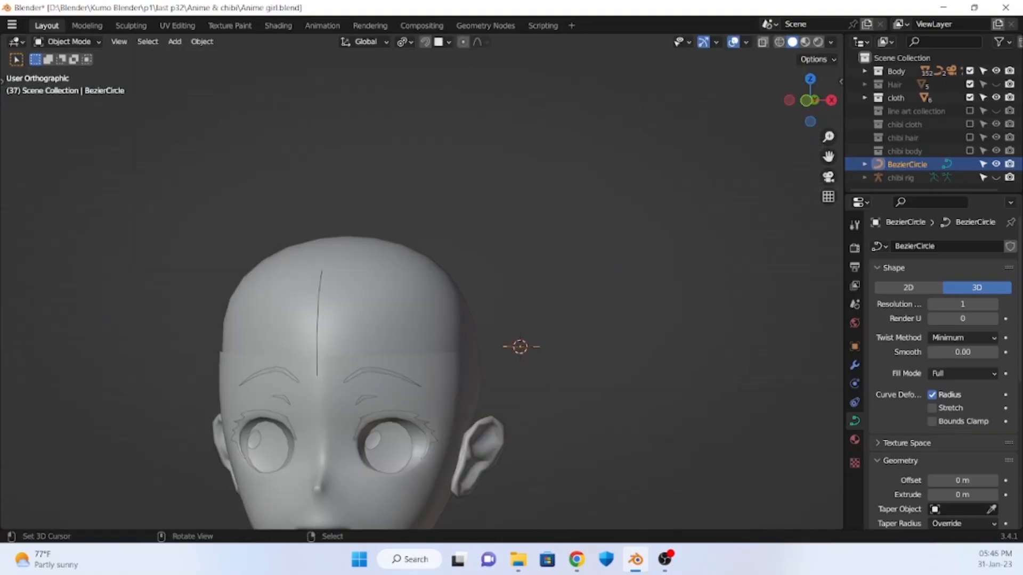
# Give the forehead hair strip Plane.009 a Subdivision Surface modifier
pyautogui.click(940, 247)
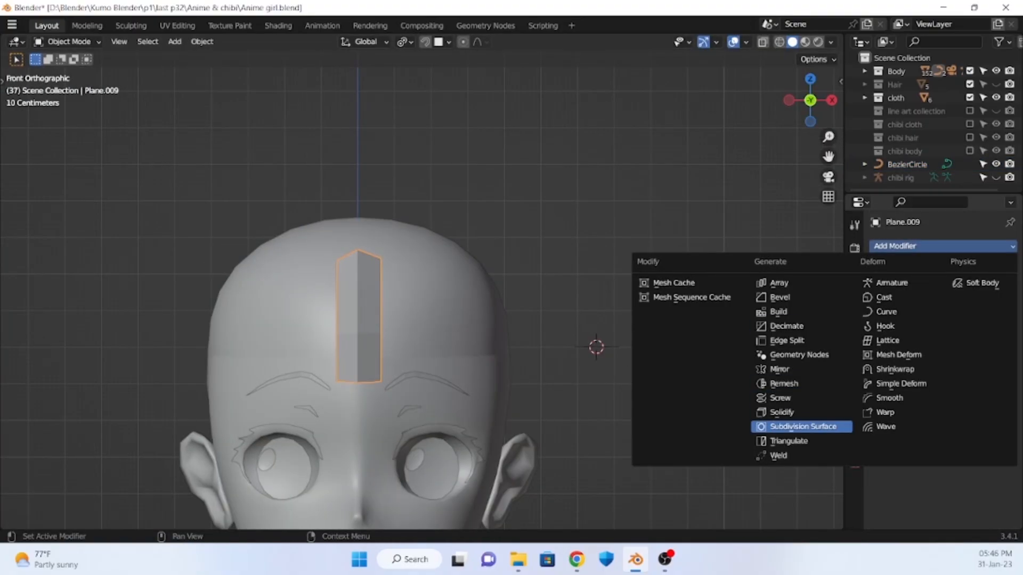
pyautogui.click(790, 426)
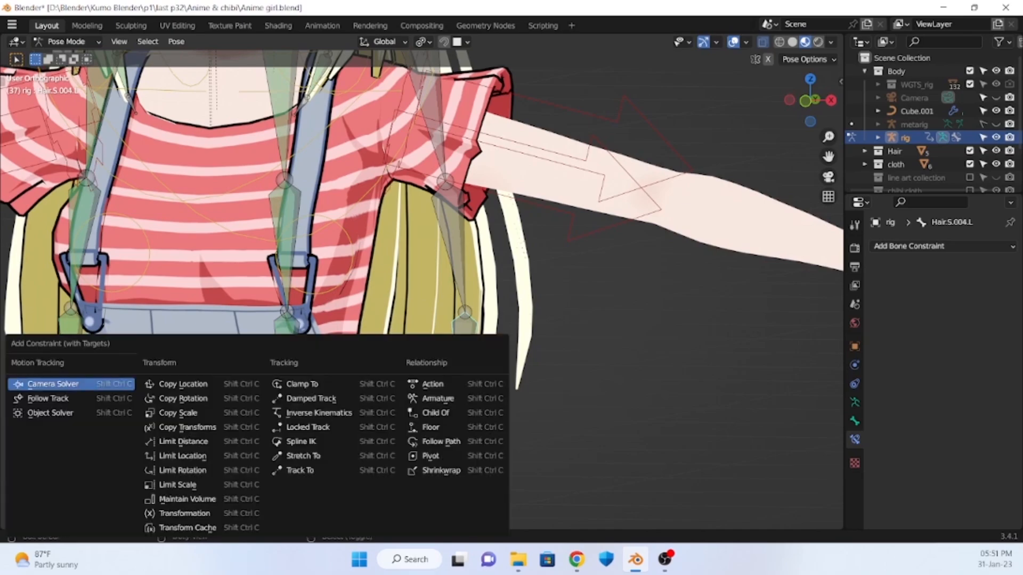
# Add a Damped Track constraint to Hair.S.004.L at 0.5 influence and rotate a bone to test
pyautogui.click(310, 399)
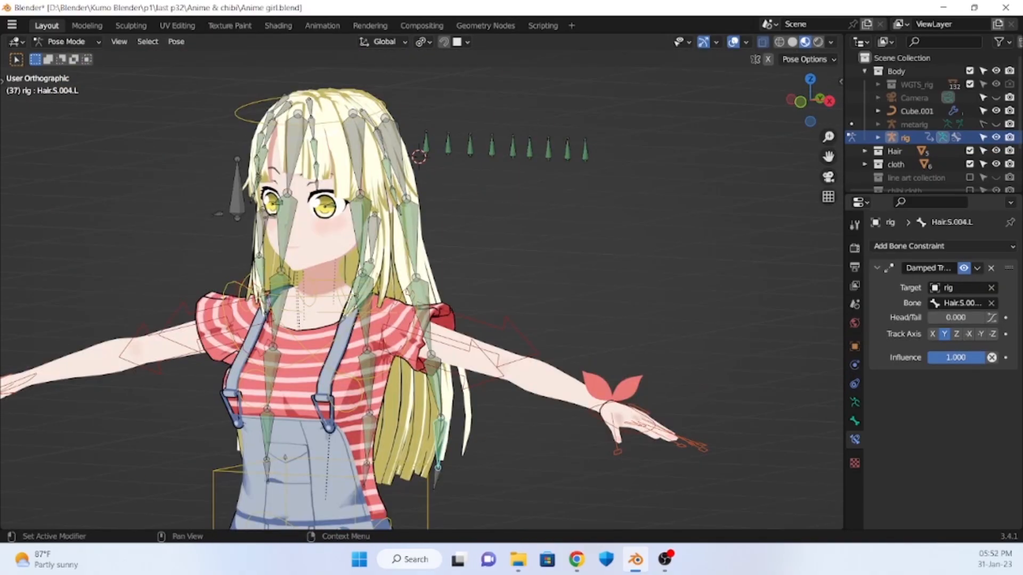
pyautogui.doubleClick(954, 357)
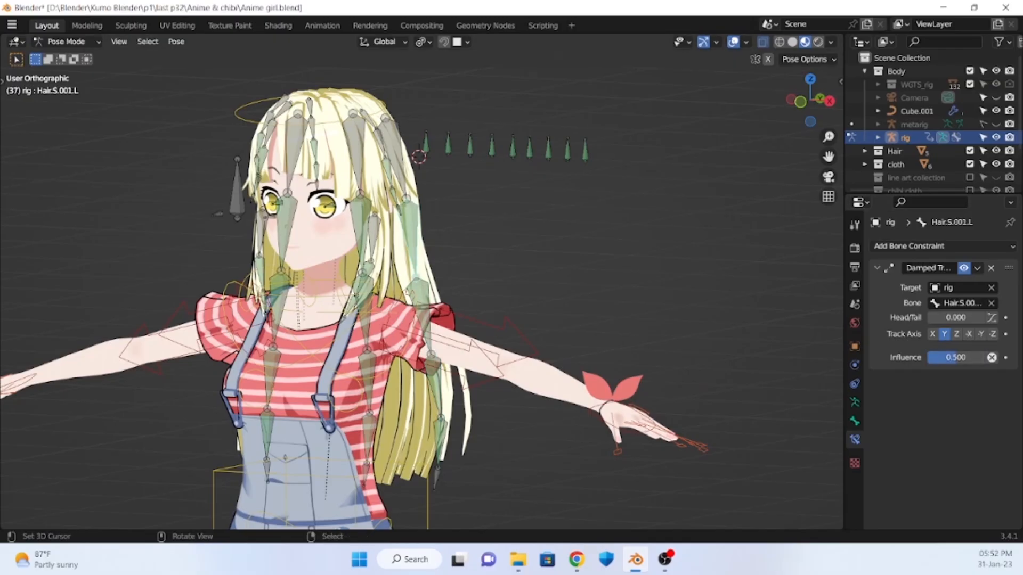
pyautogui.press('r')
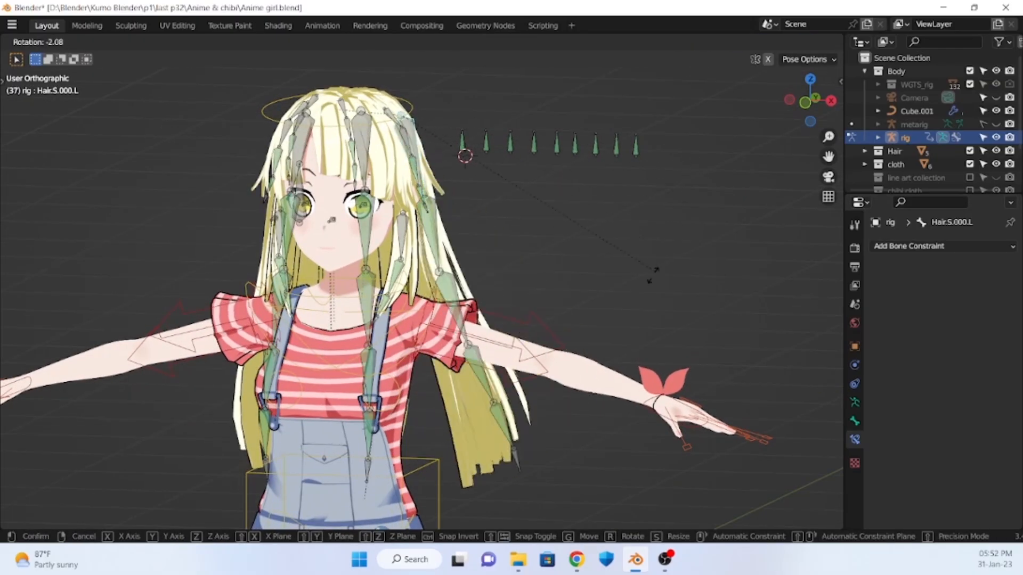